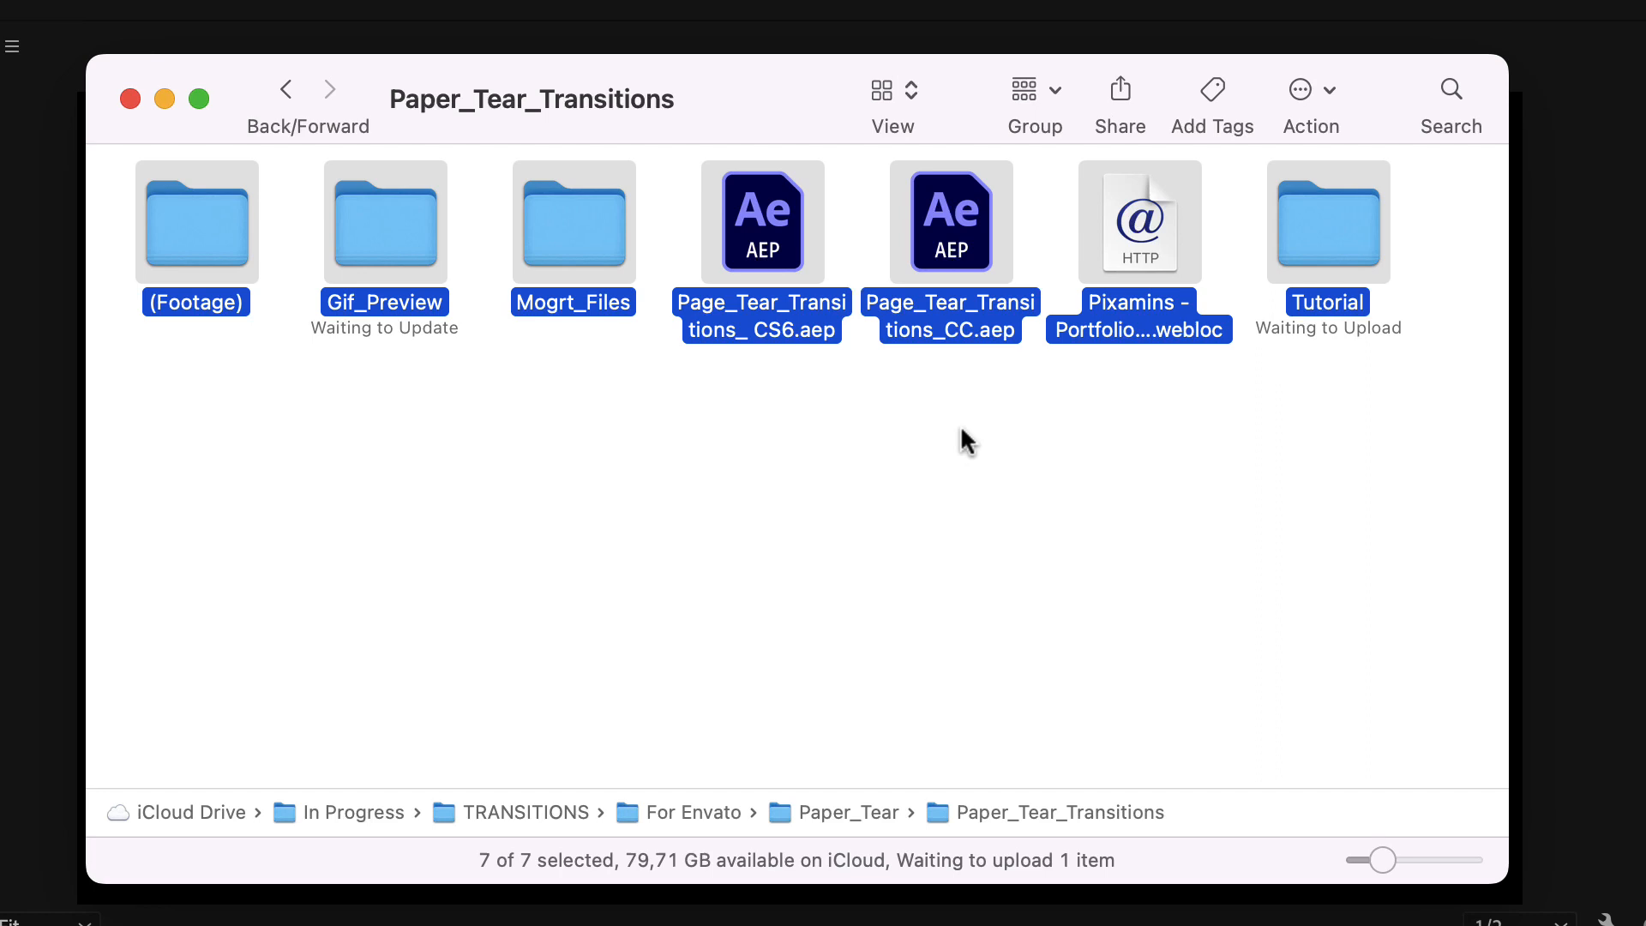
Step: Open Mogrt_Files then its Landscape folder to reach the L_Paper_Tear_01 template
{"action": "left_click", "coordinate": [572, 221]}
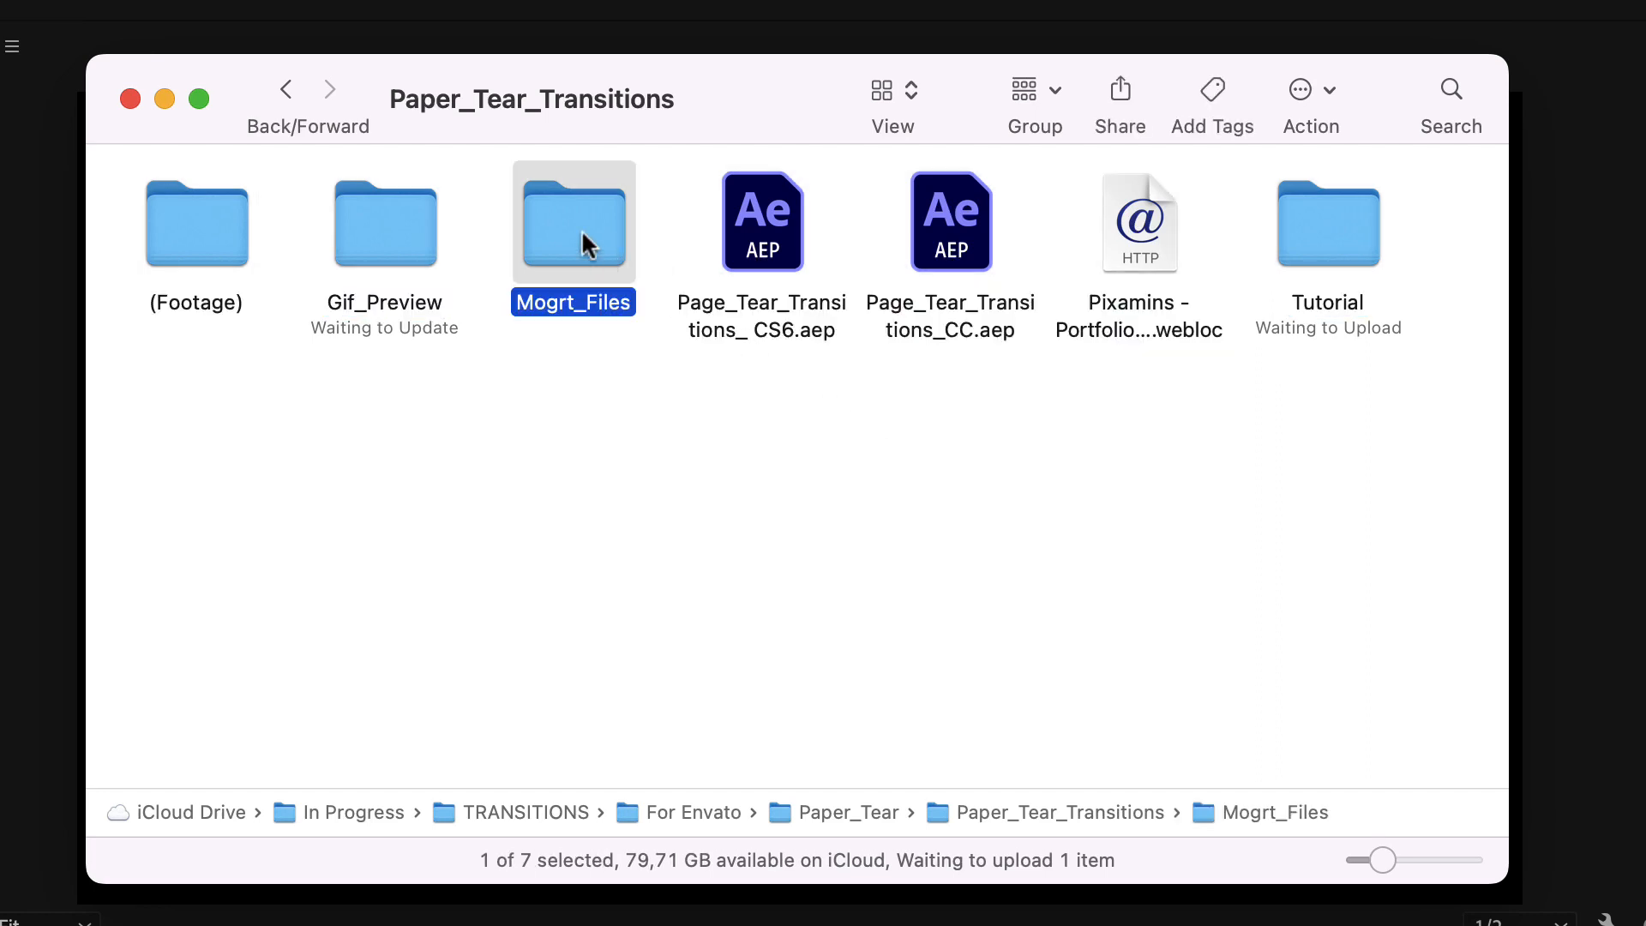
{"action": "double_click", "coordinate": [573, 221]}
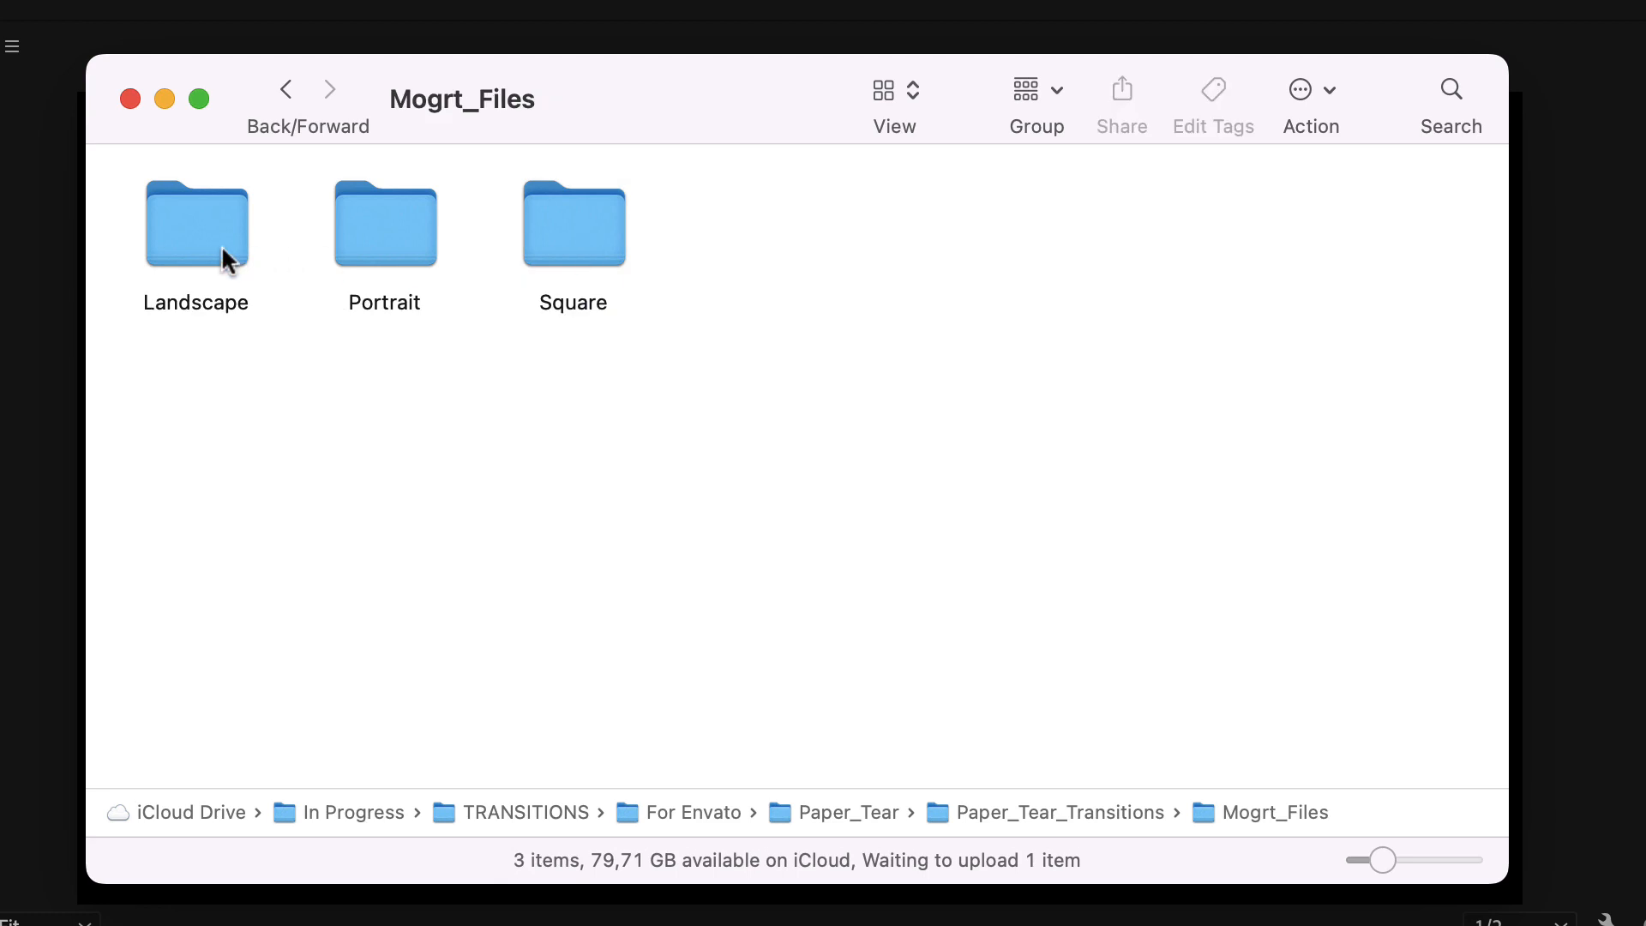
{"action": "mouse_move", "coordinate": [219, 261]}
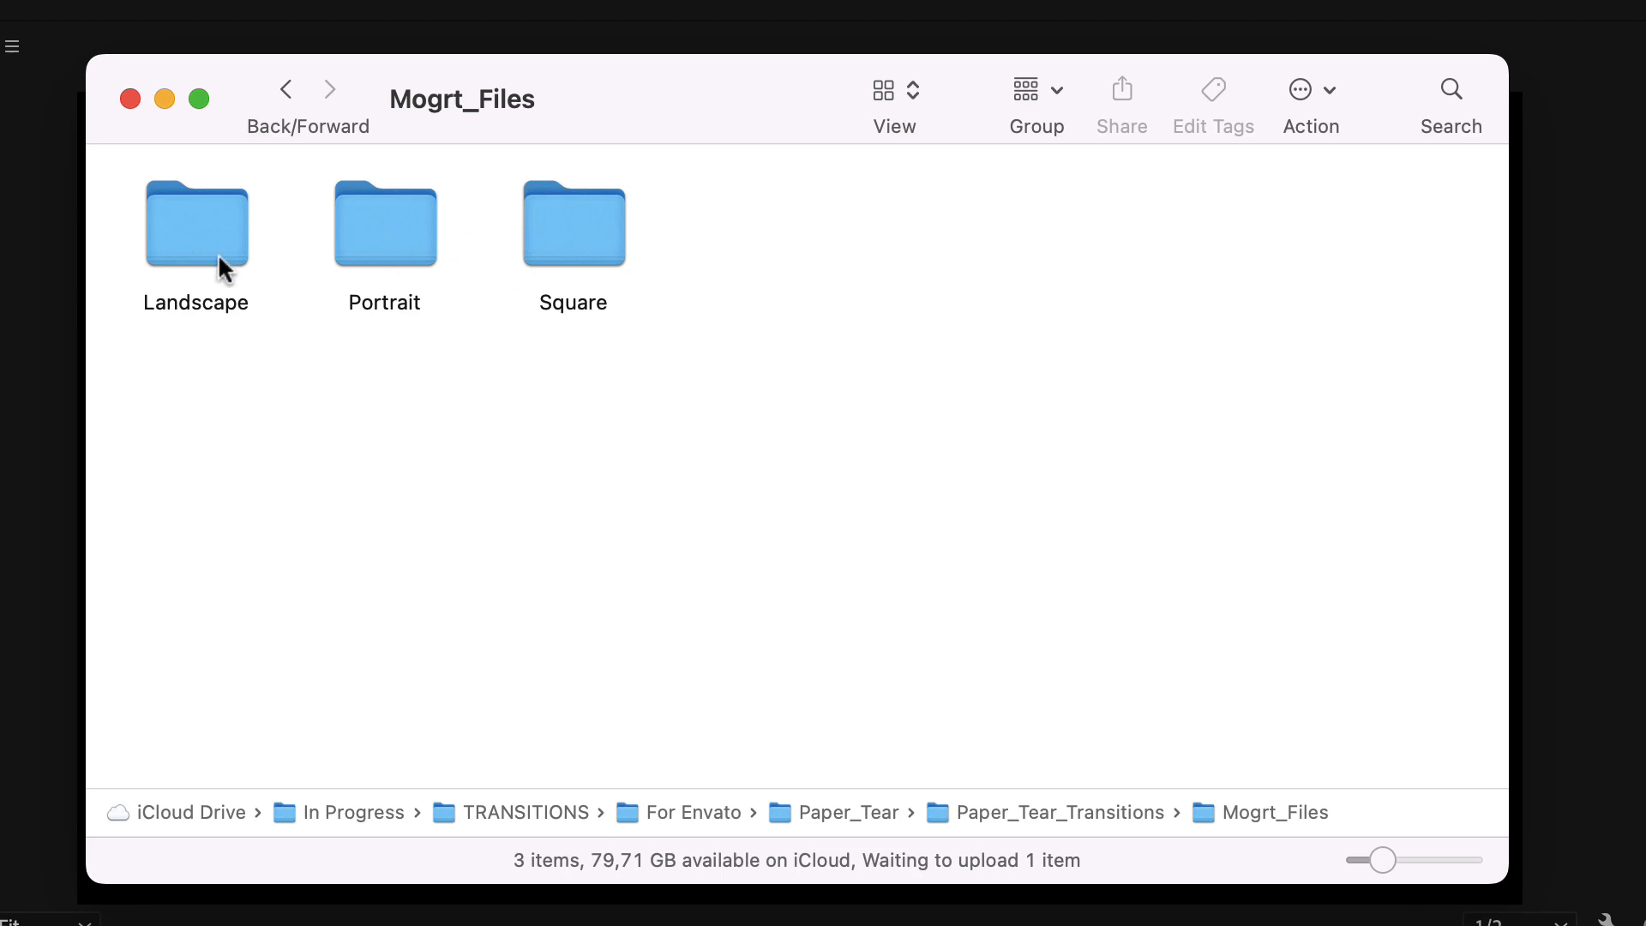
{"action": "double_click", "coordinate": [195, 221]}
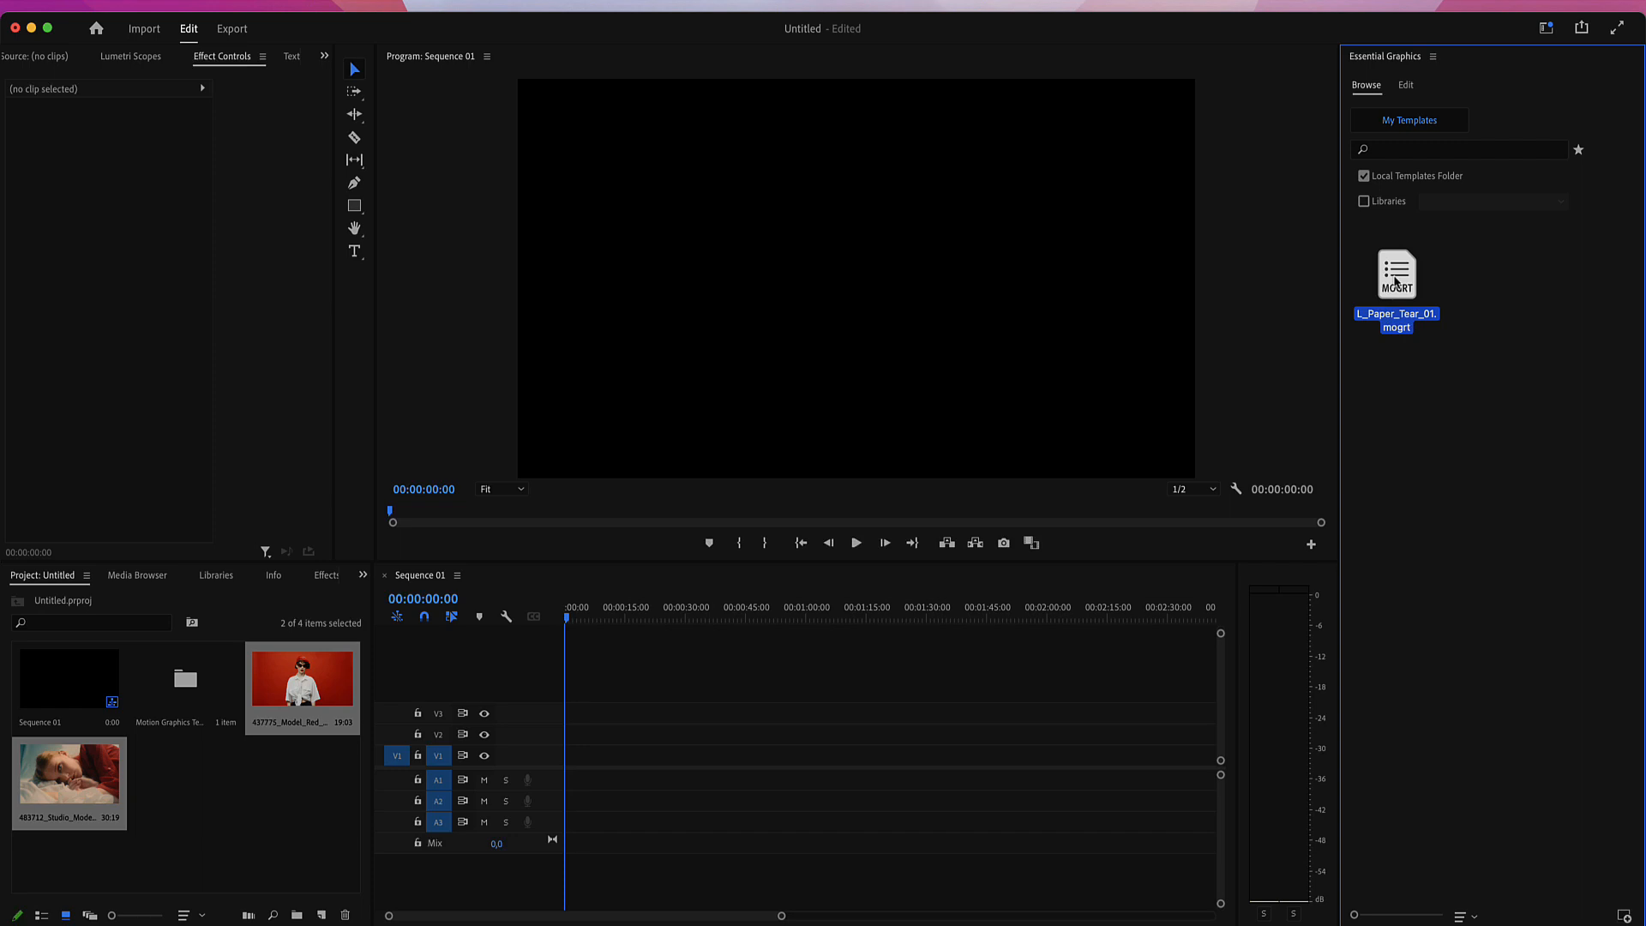
Step: Drop L_Paper_Tear_01 on V2 at the cut and fill its placeholder with the red model clip
{"action": "left_click_drag", "start_coordinate": [1395, 276], "coordinate": [830, 736]}
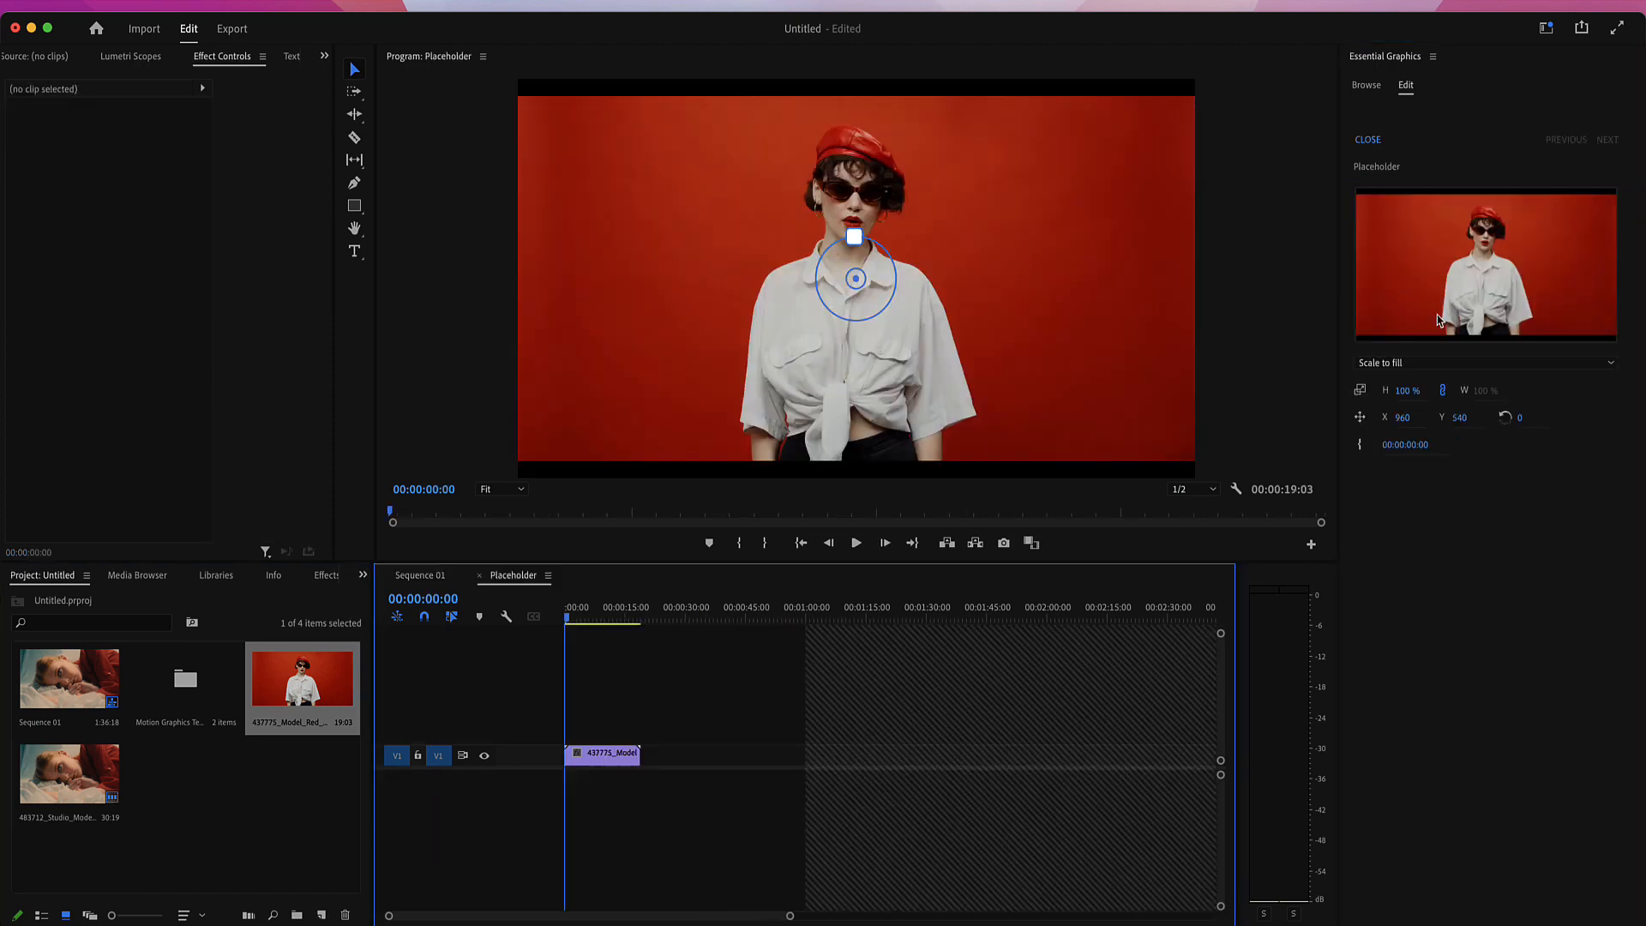
{"action": "left_click_drag", "start_coordinate": [853, 236], "coordinate": [853, 216]}
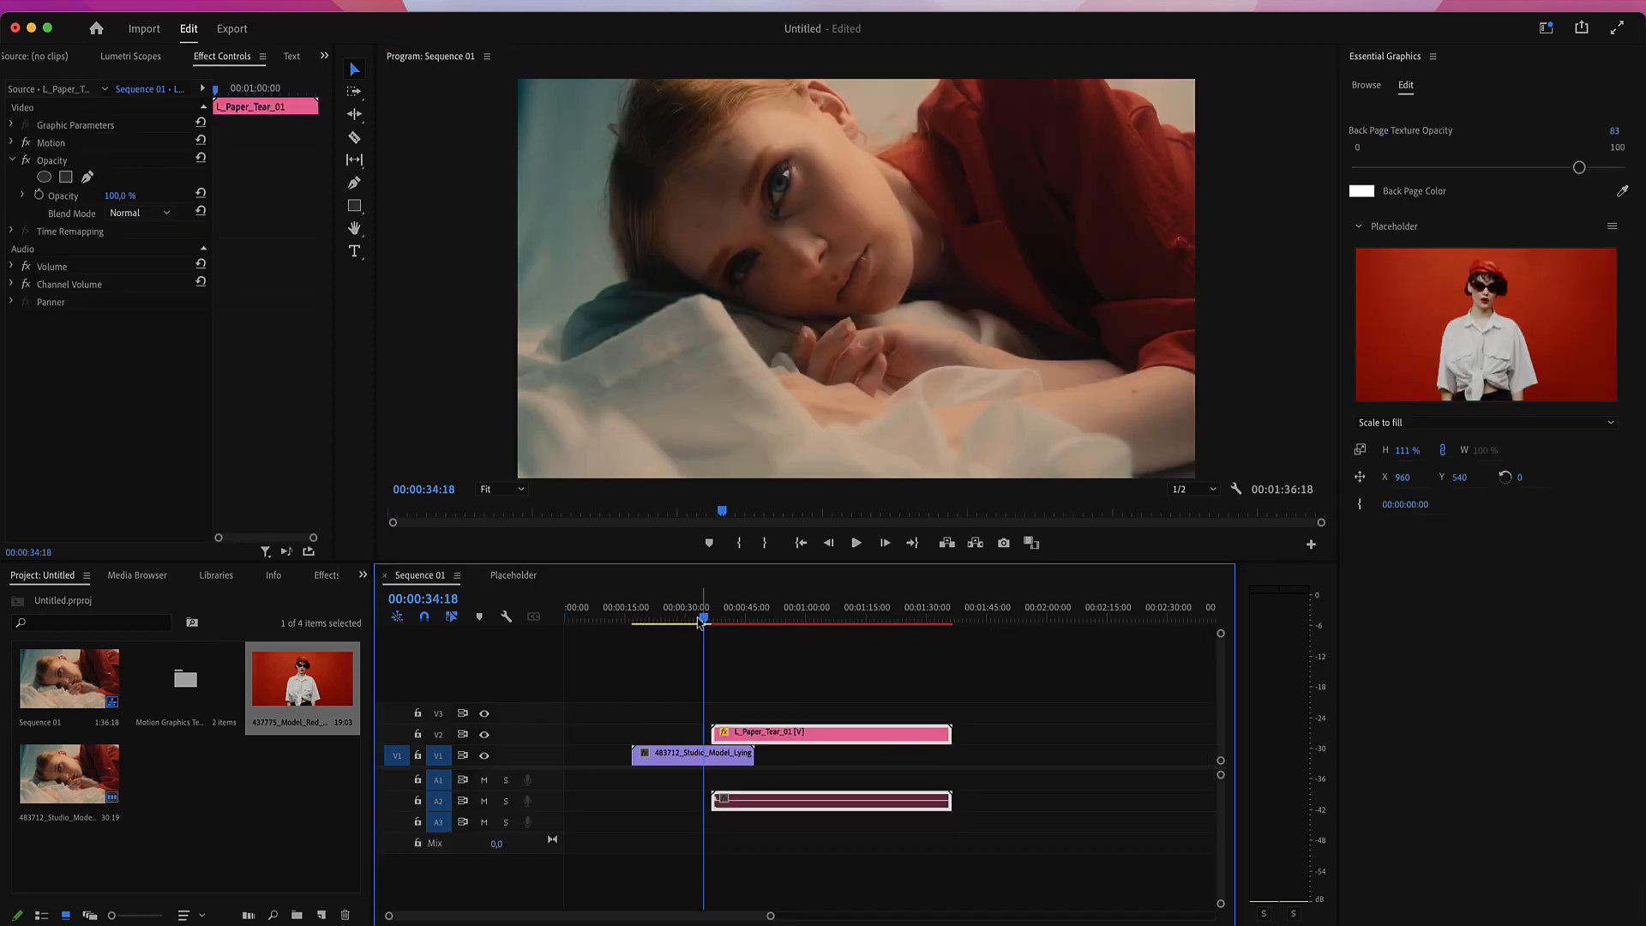
Step: Expand audio track A2 and play back the tear into the red-background clip
{"action": "left_click", "coordinate": [855, 544]}
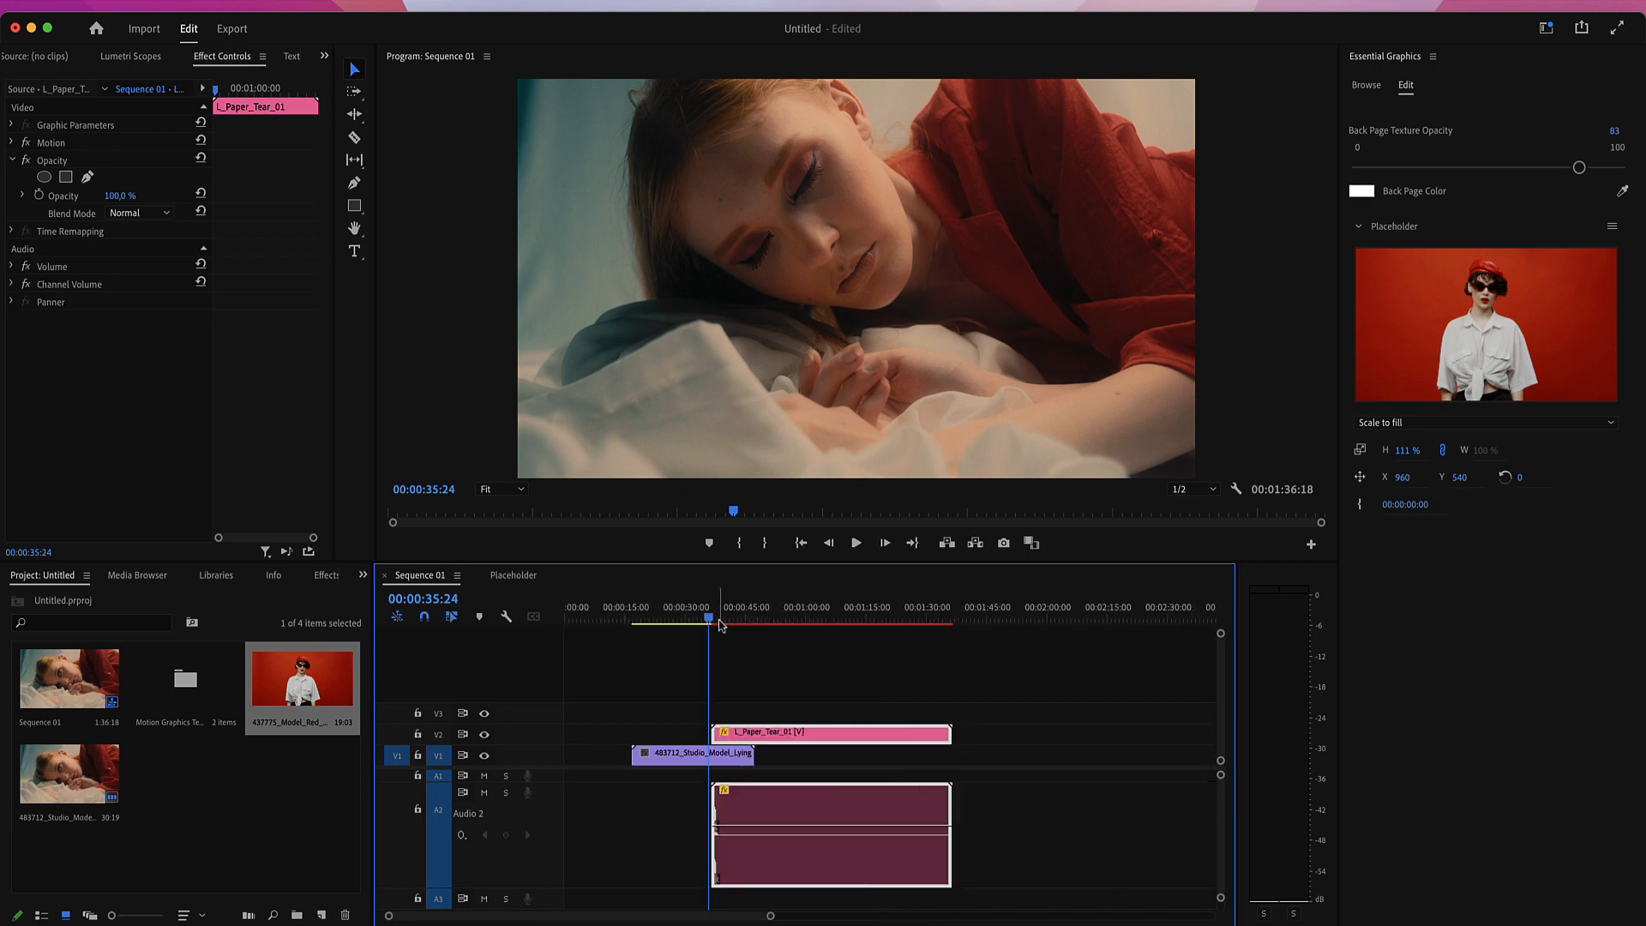
{"action": "left_click", "coordinate": [720, 621]}
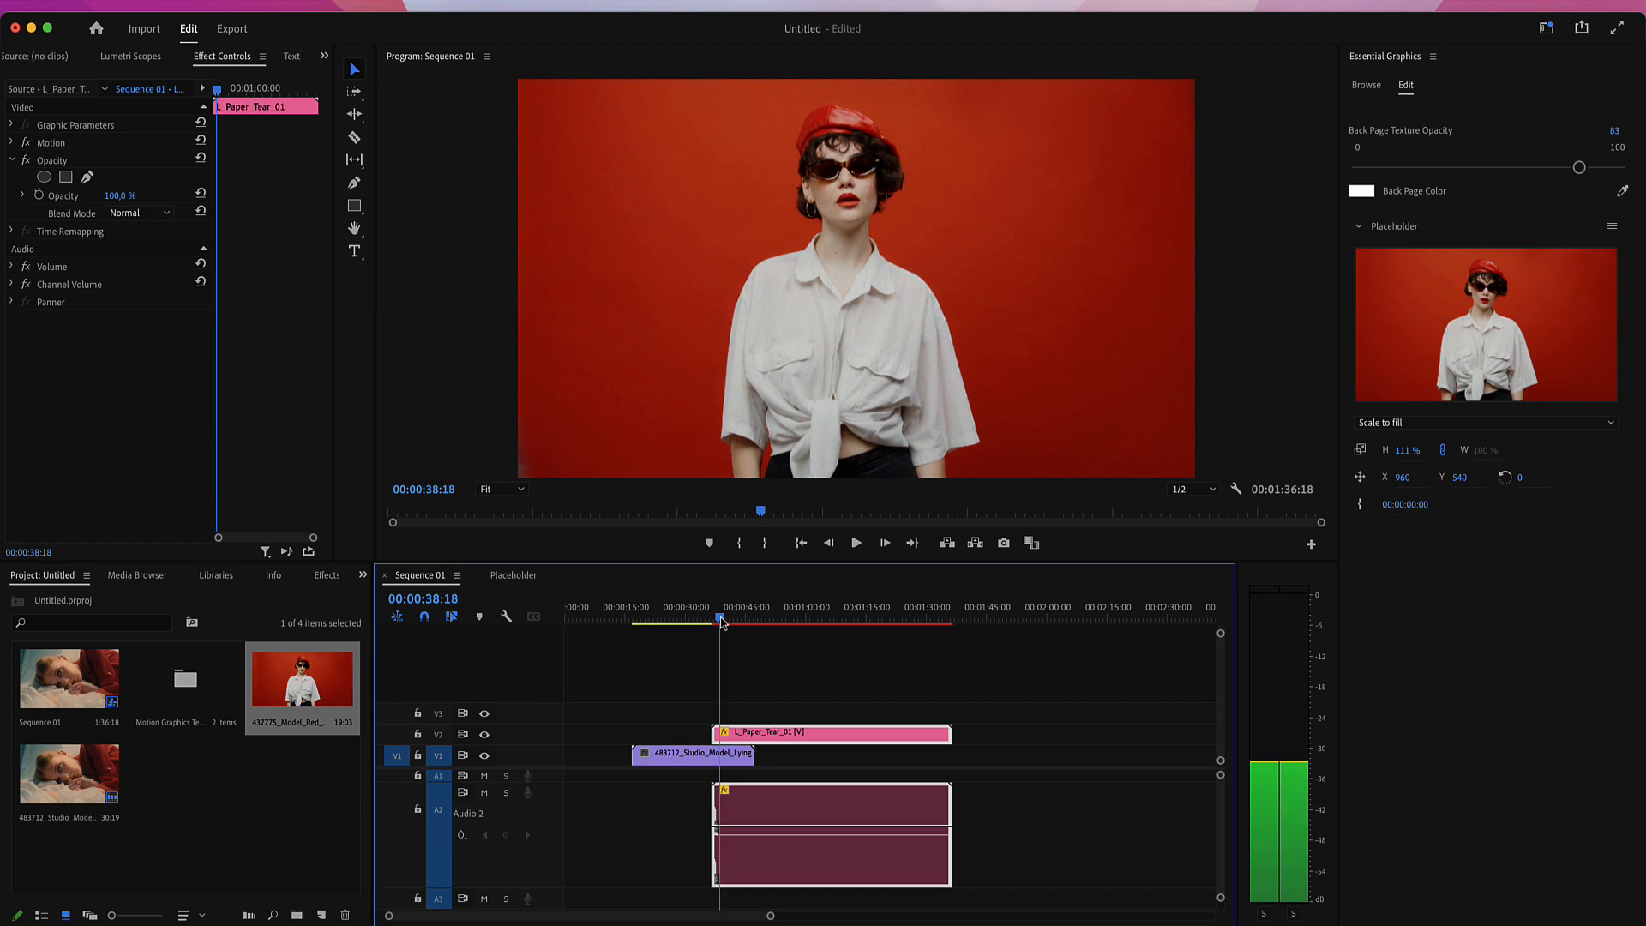
Step: At a mid-tear frame, lower Back Page Texture Opacity down to 14
{"action": "left_click", "coordinate": [713, 606]}
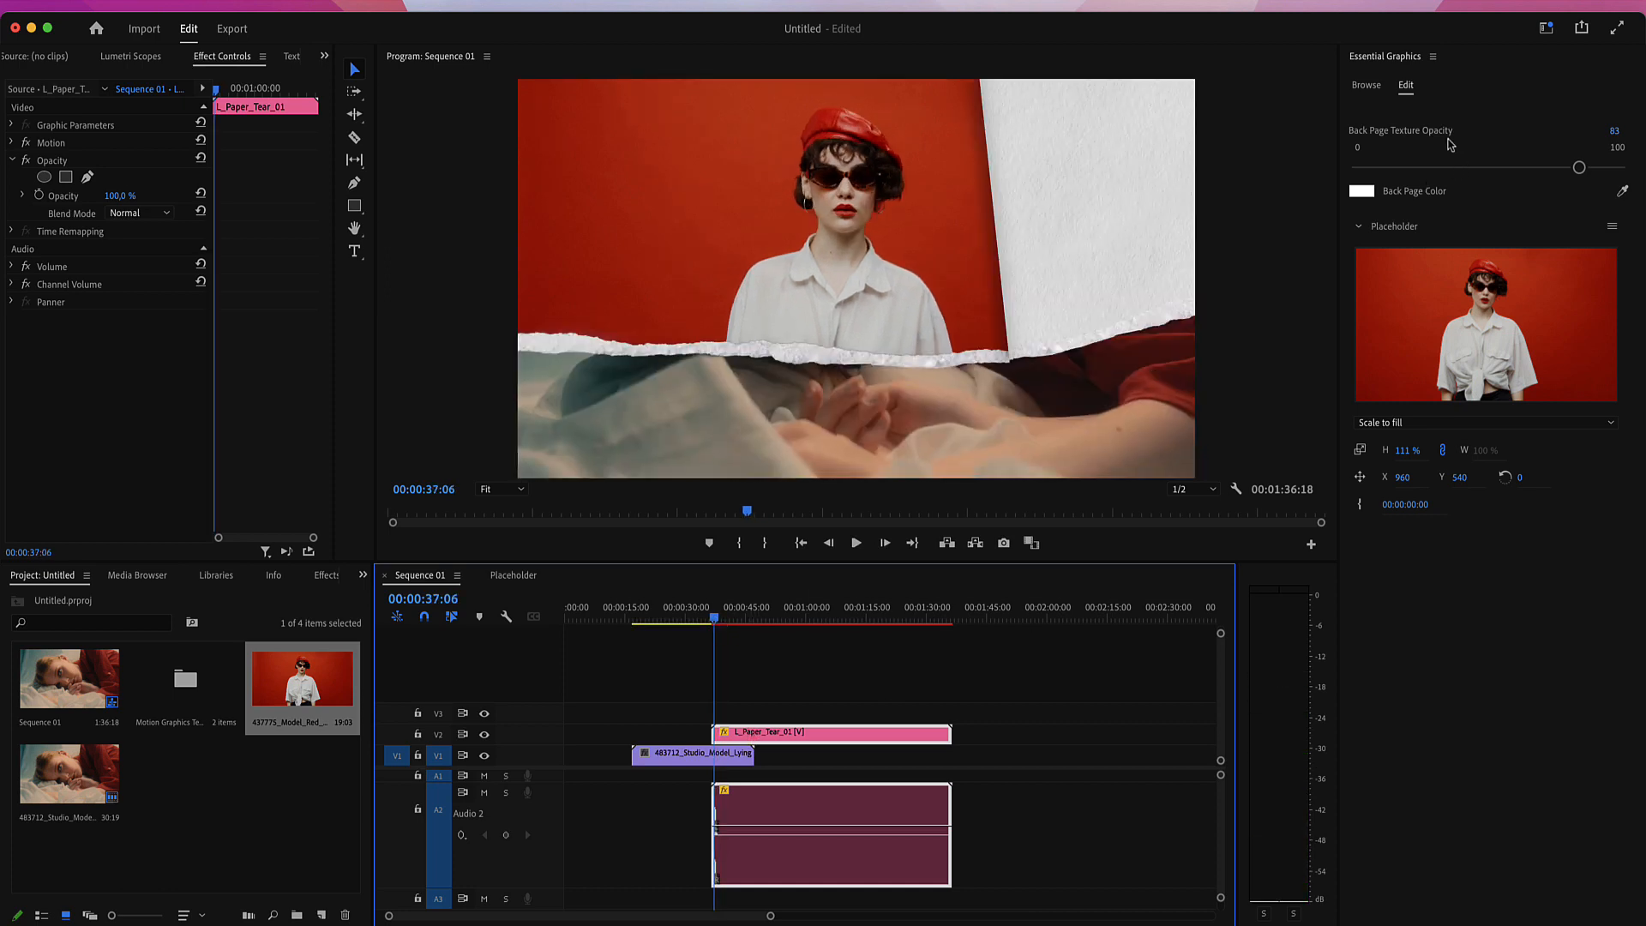
{"action": "left_click_drag", "start_coordinate": [1579, 166], "coordinate": [1560, 167]}
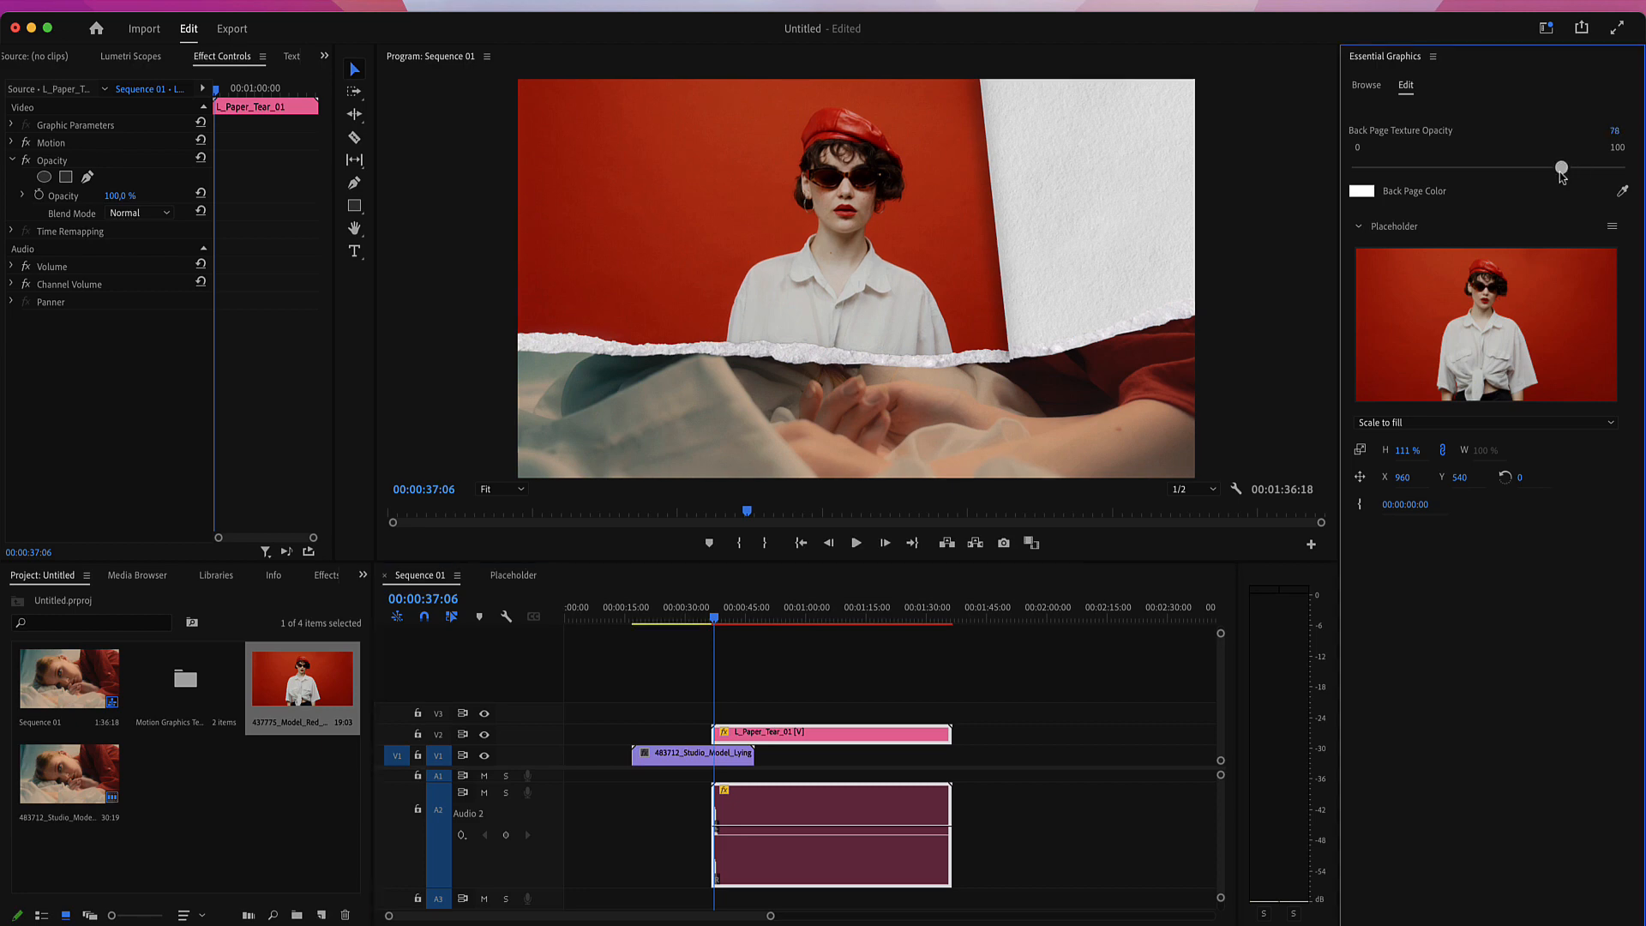
{"action": "left_click_drag", "start_coordinate": [1560, 167], "coordinate": [1553, 166]}
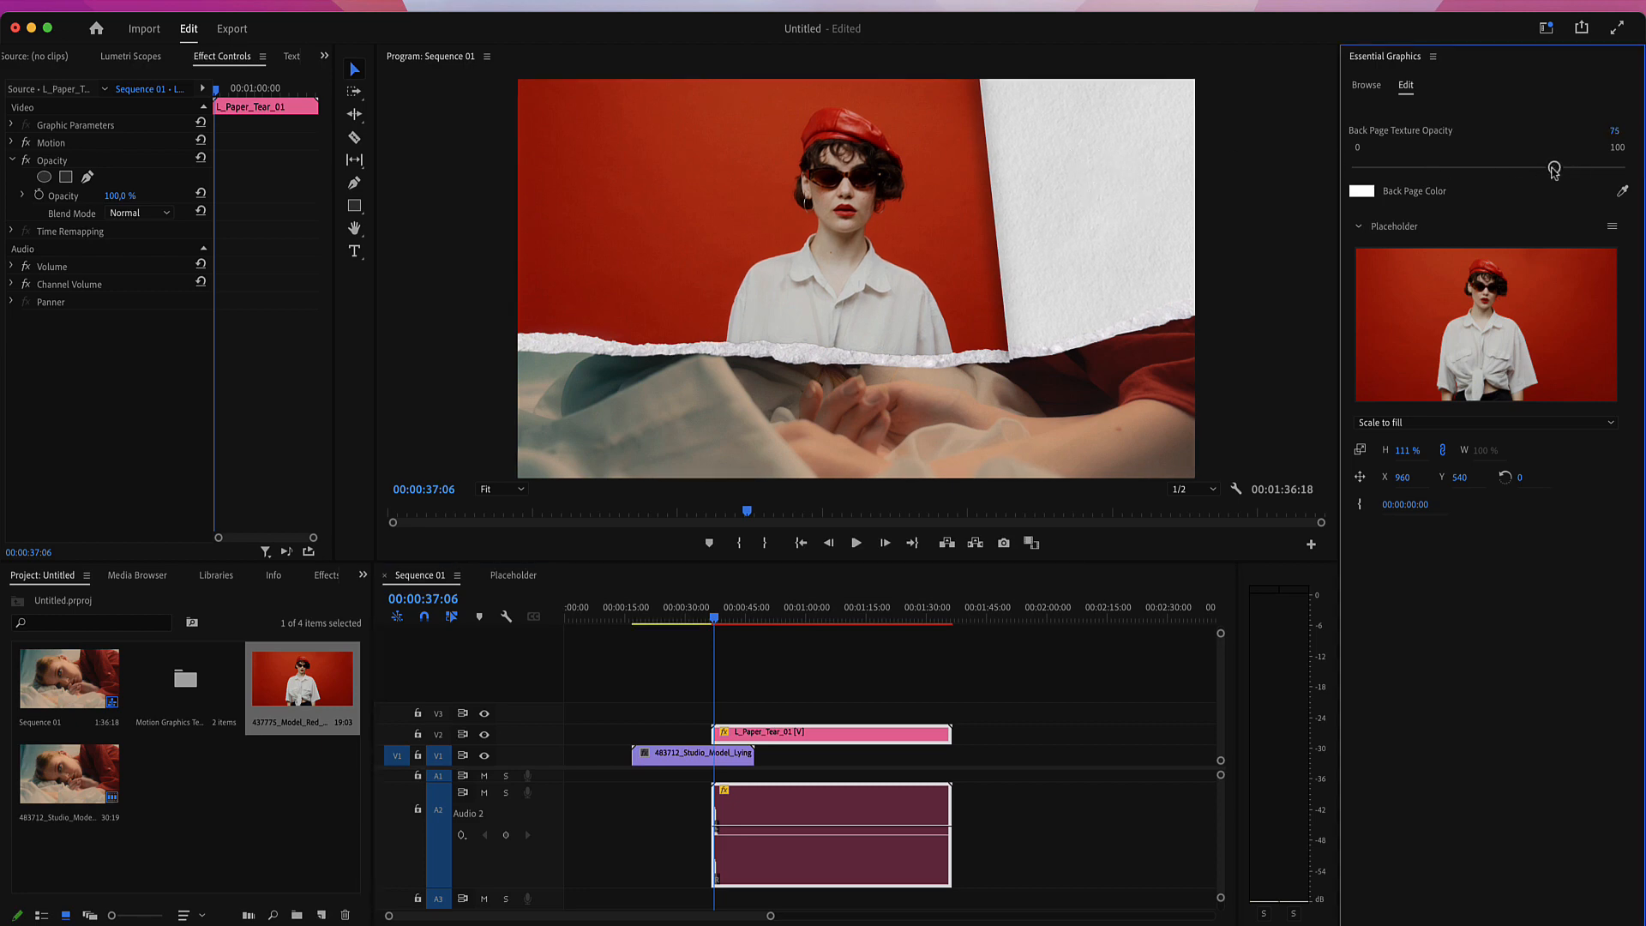
{"action": "left_click_drag", "start_coordinate": [1555, 168], "coordinate": [1396, 168]}
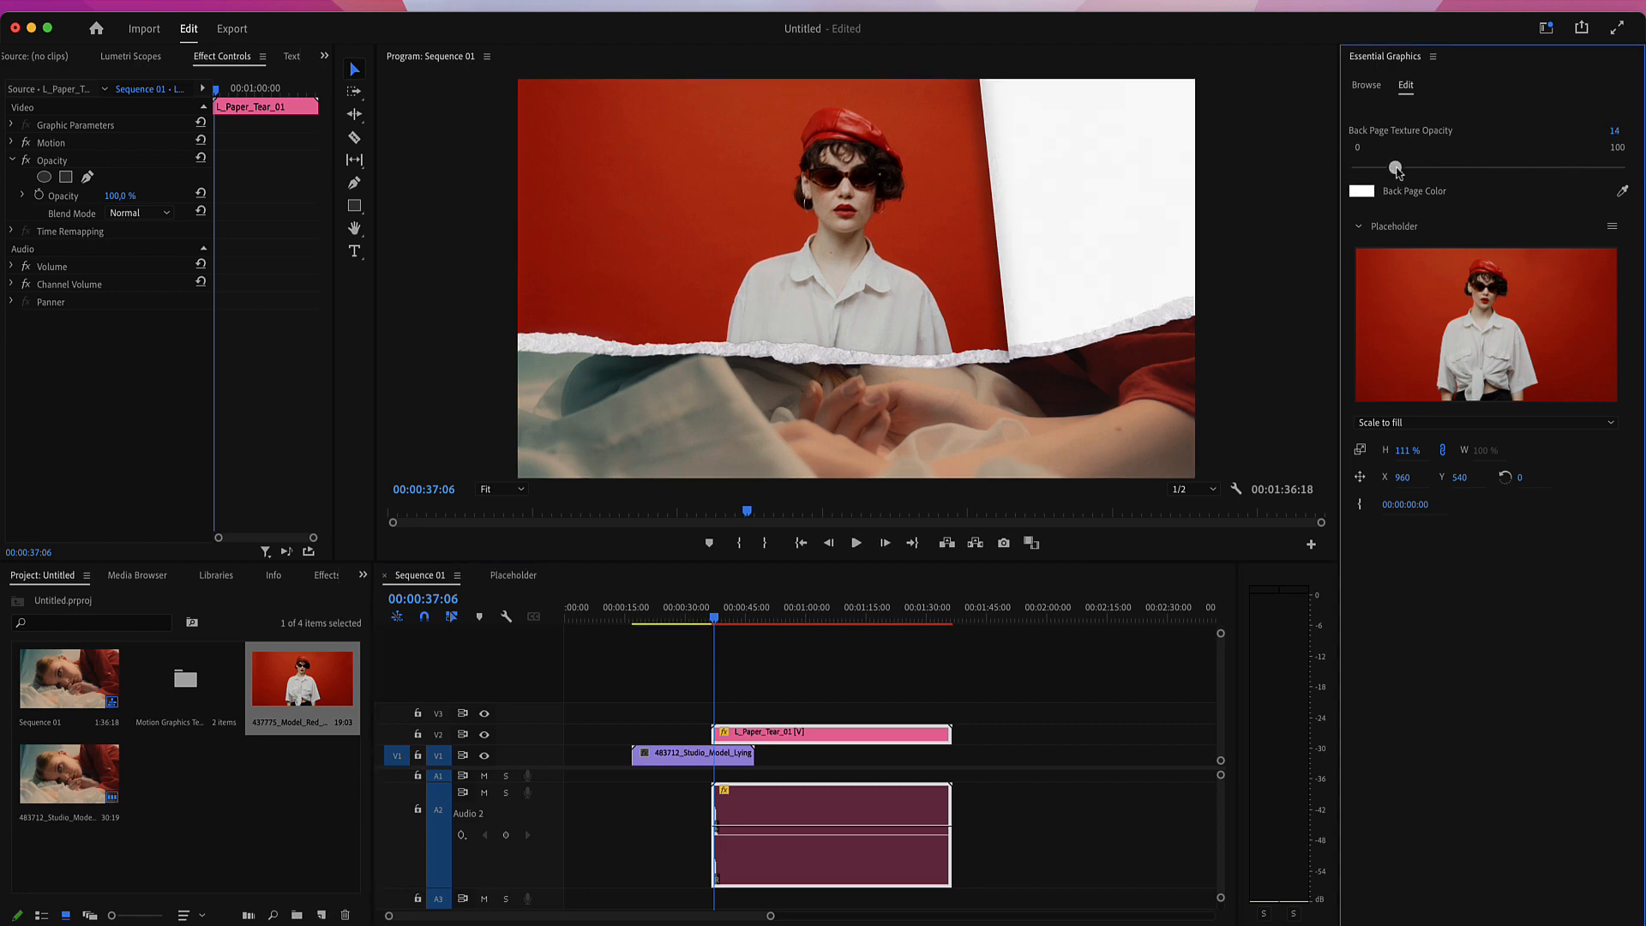